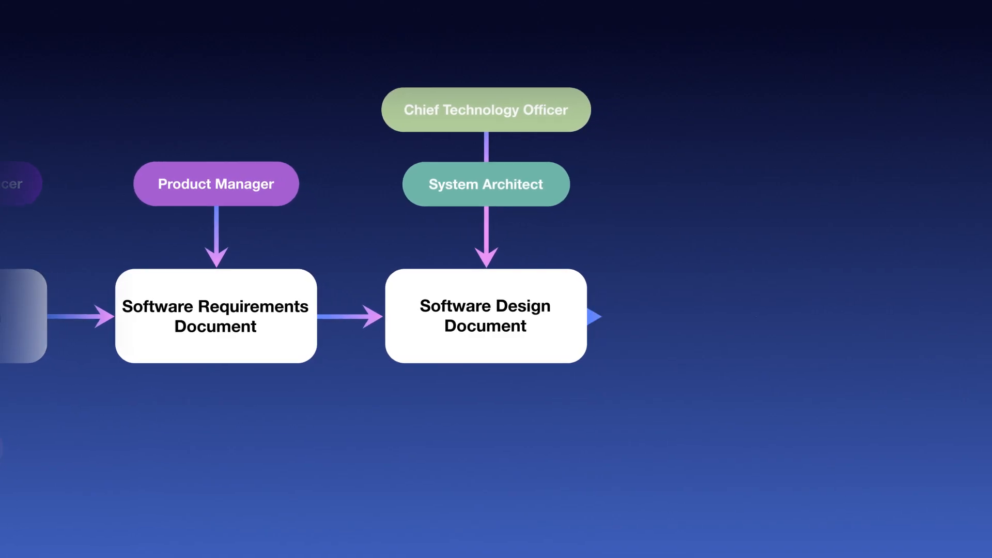
scroll(right, 3)
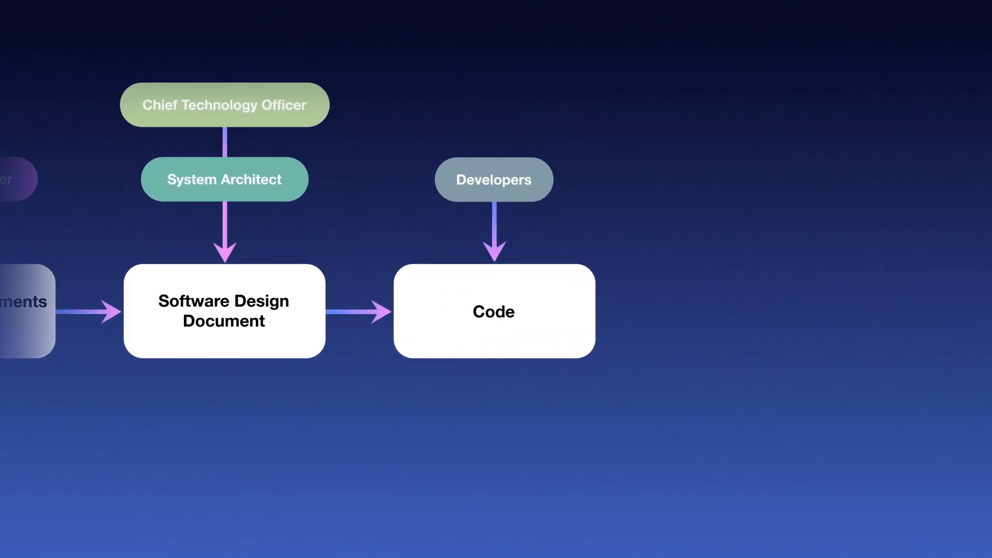